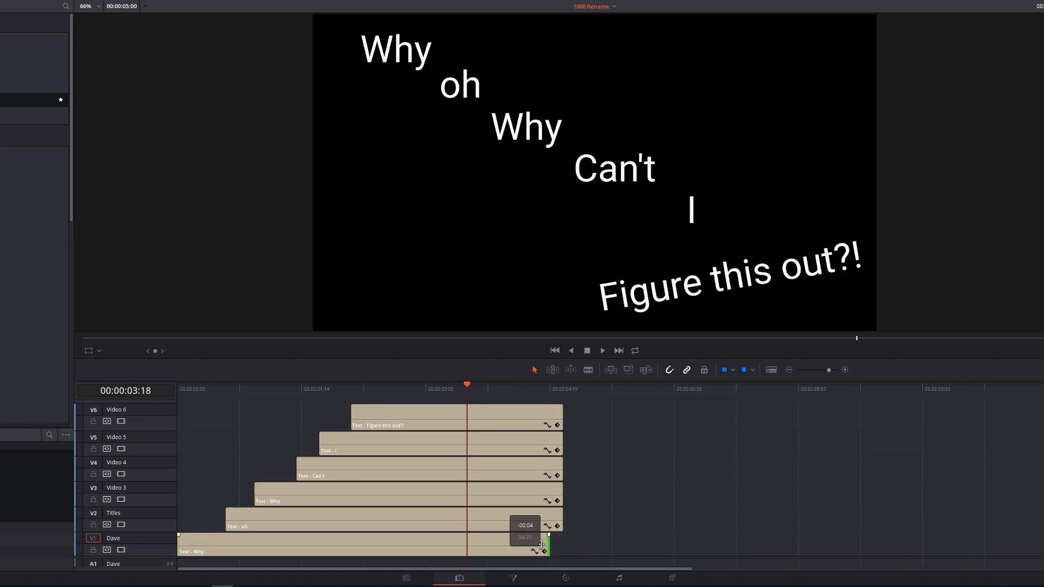
# Step: Drag the bottom Why text clip's end edge to match the five clips above it
pyautogui.moveTo(543, 537); pyautogui.dragTo(522, 537)
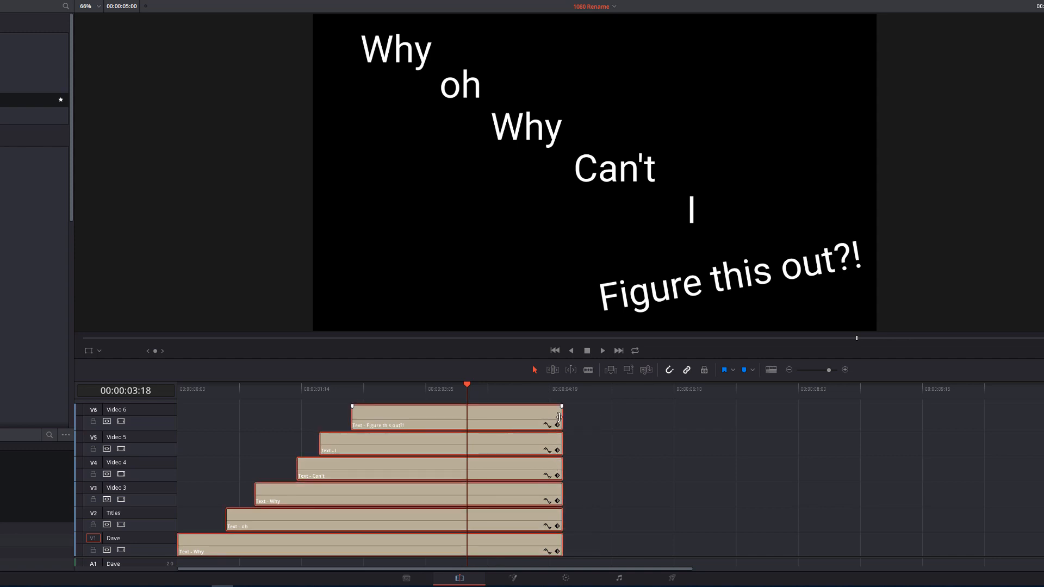
pyautogui.moveTo(561, 416); pyautogui.dragTo(558, 416)
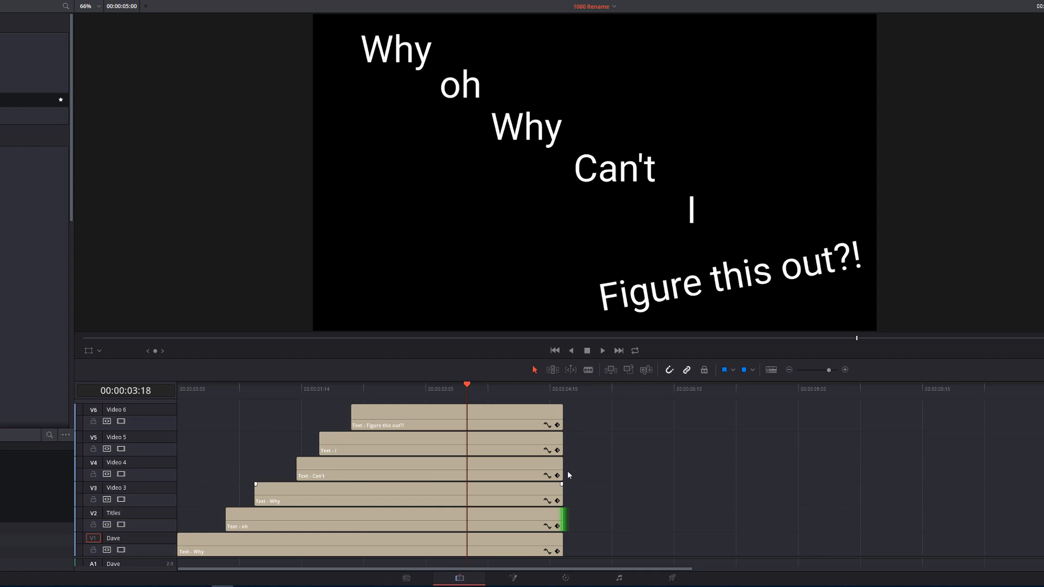
pyautogui.press('cmd+a')
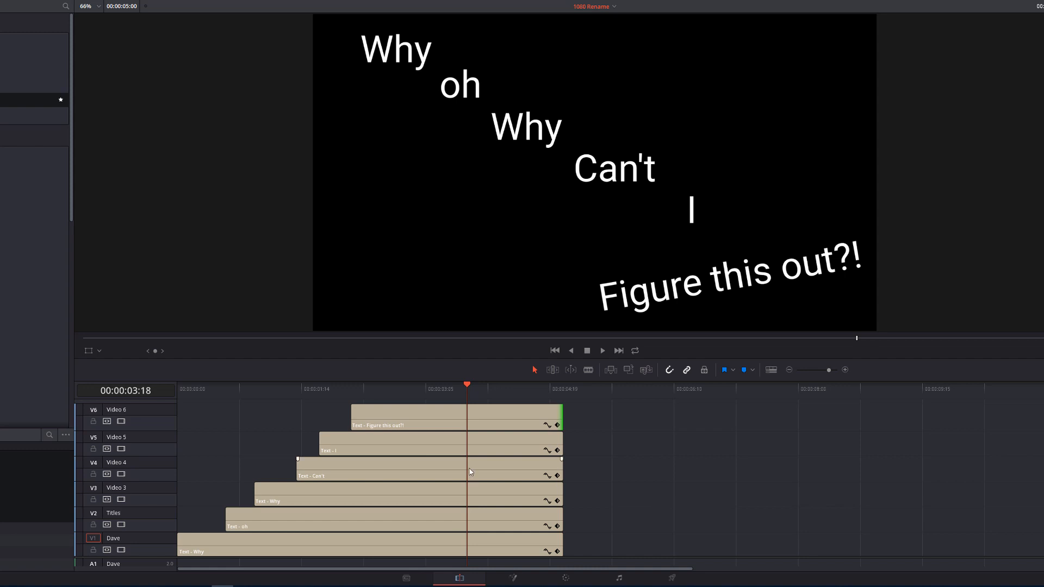
# Step: Trim all six stacked text clips together so they end at 00:00:03:06
pyautogui.click(512, 388)
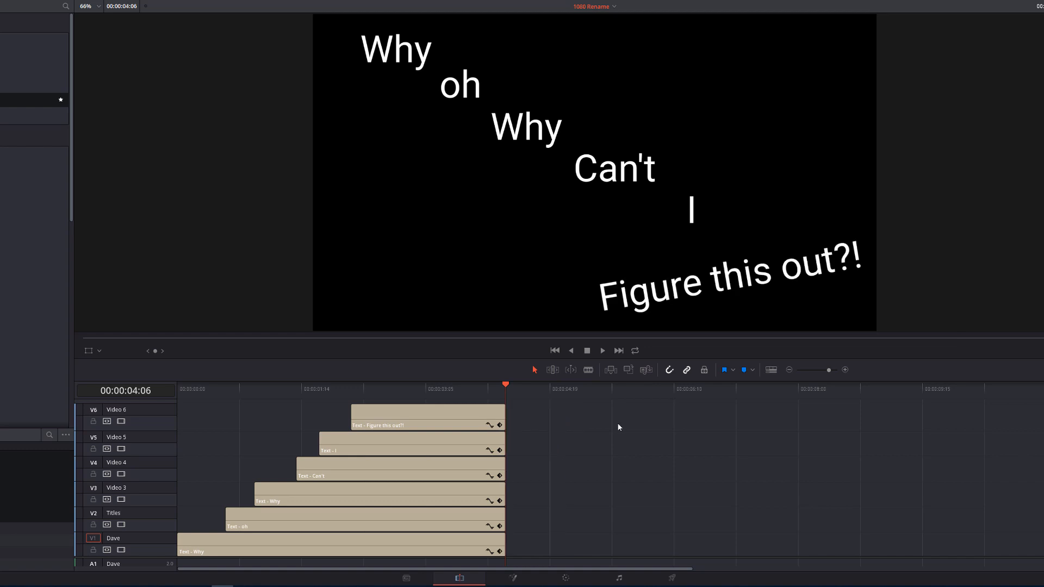
pyautogui.click(427, 416)
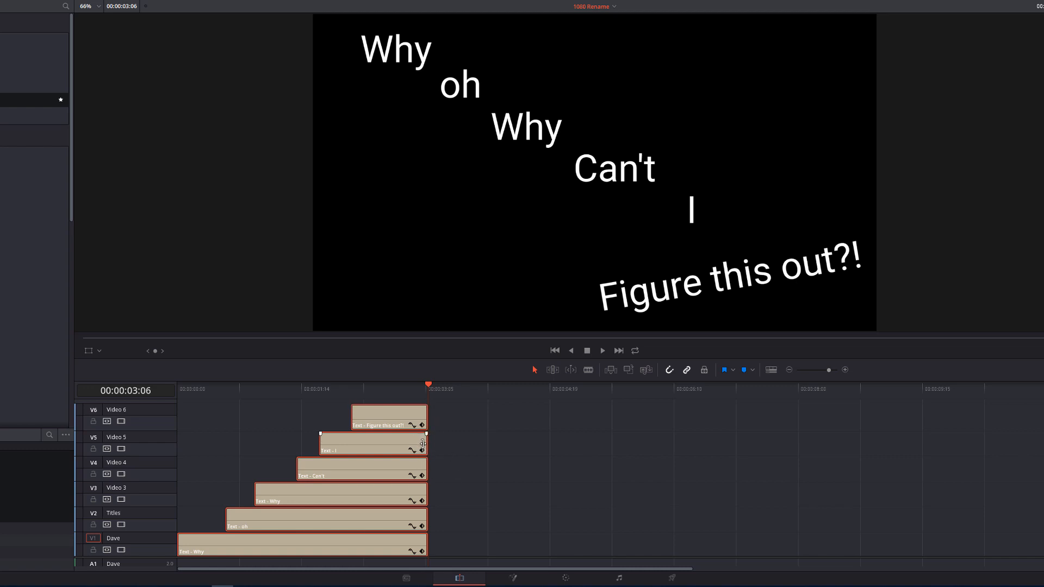
pyautogui.moveTo(427, 442); pyautogui.dragTo(460, 443)
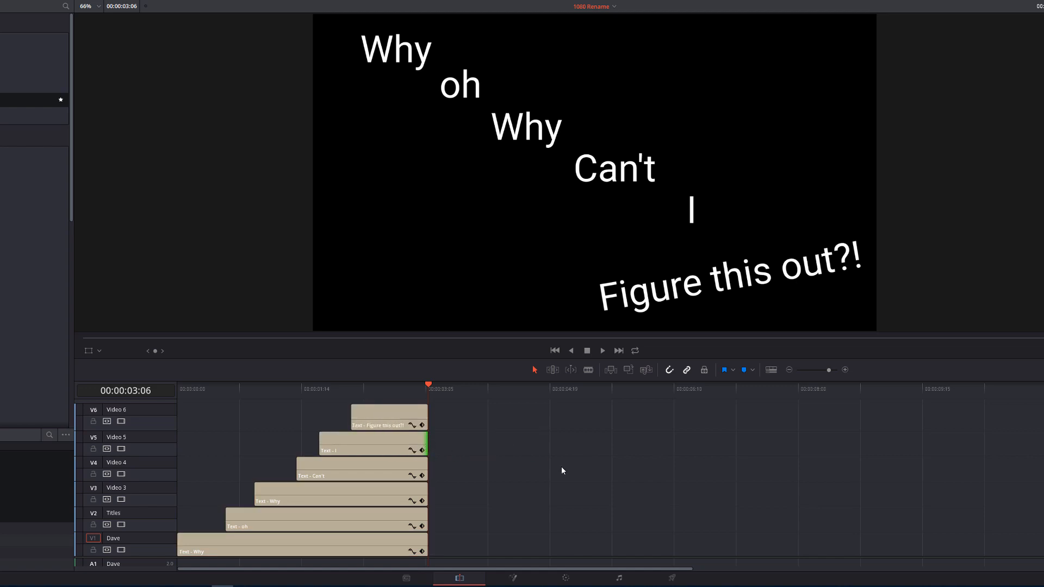
pyautogui.moveTo(603, 484)
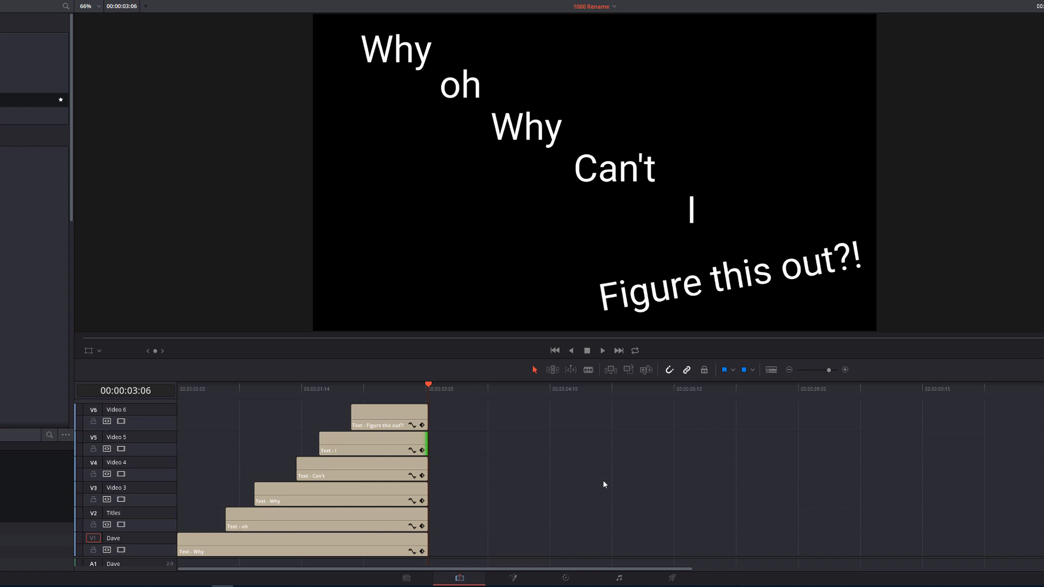